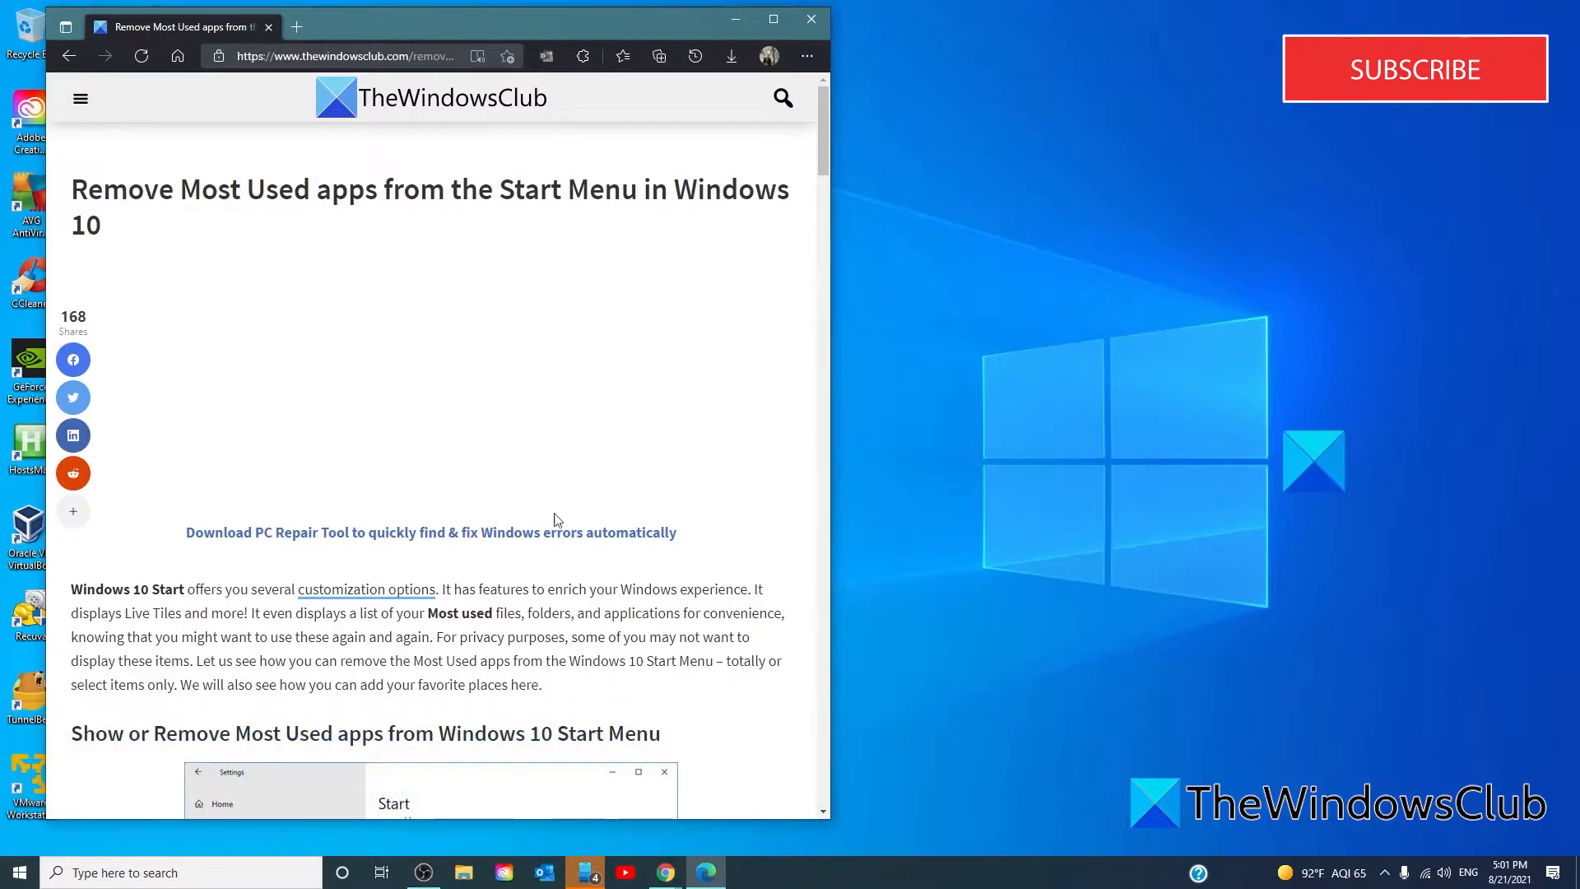
pyautogui.moveTo(161, 800)
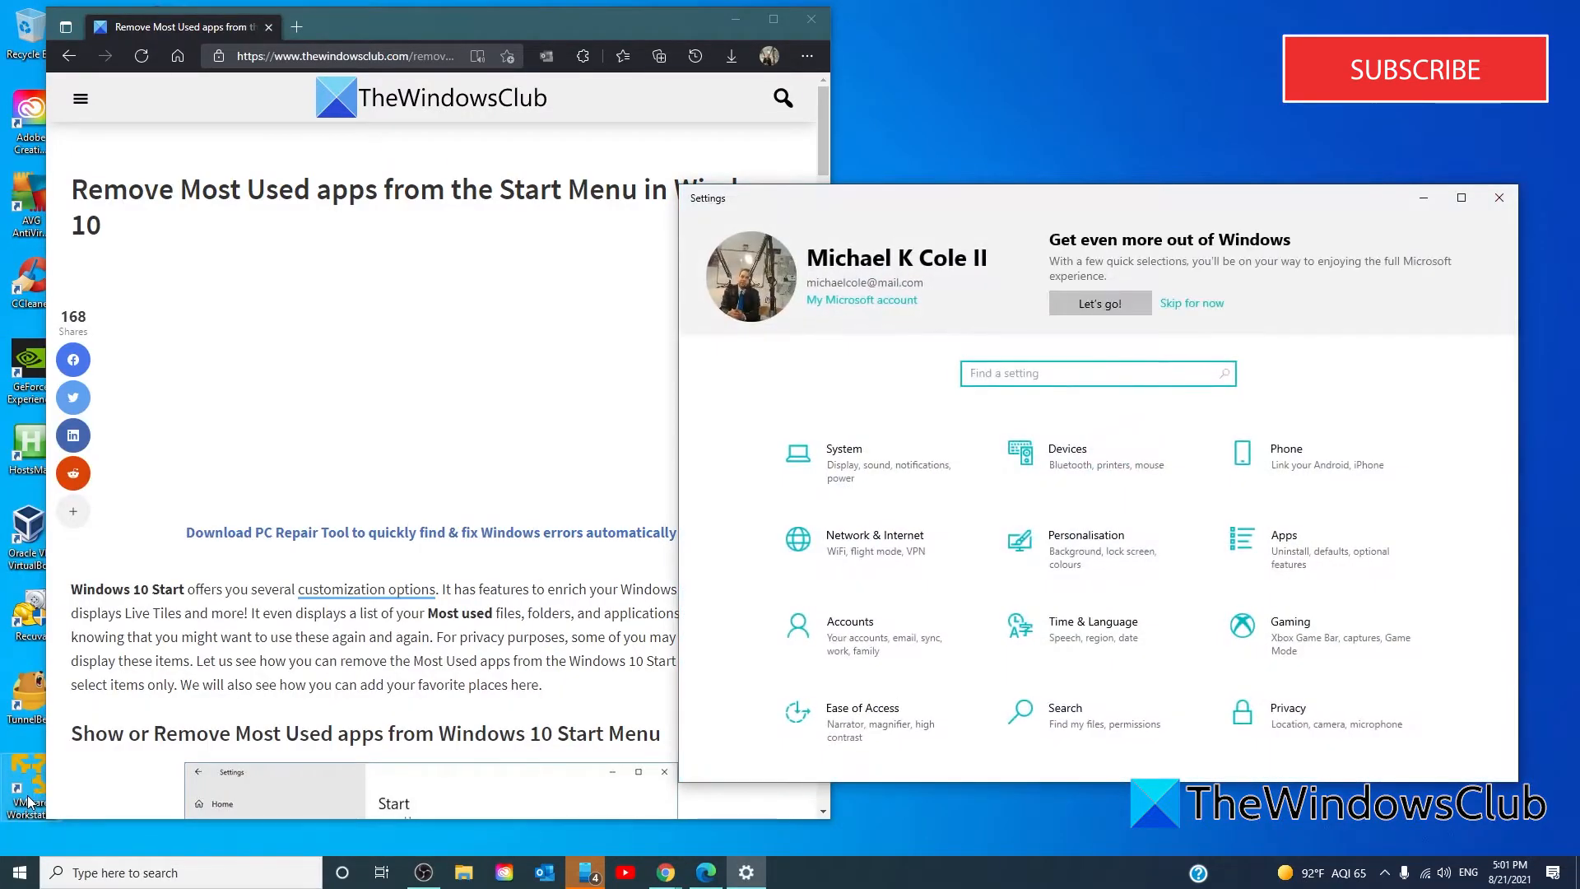
pyautogui.moveTo(1038, 560)
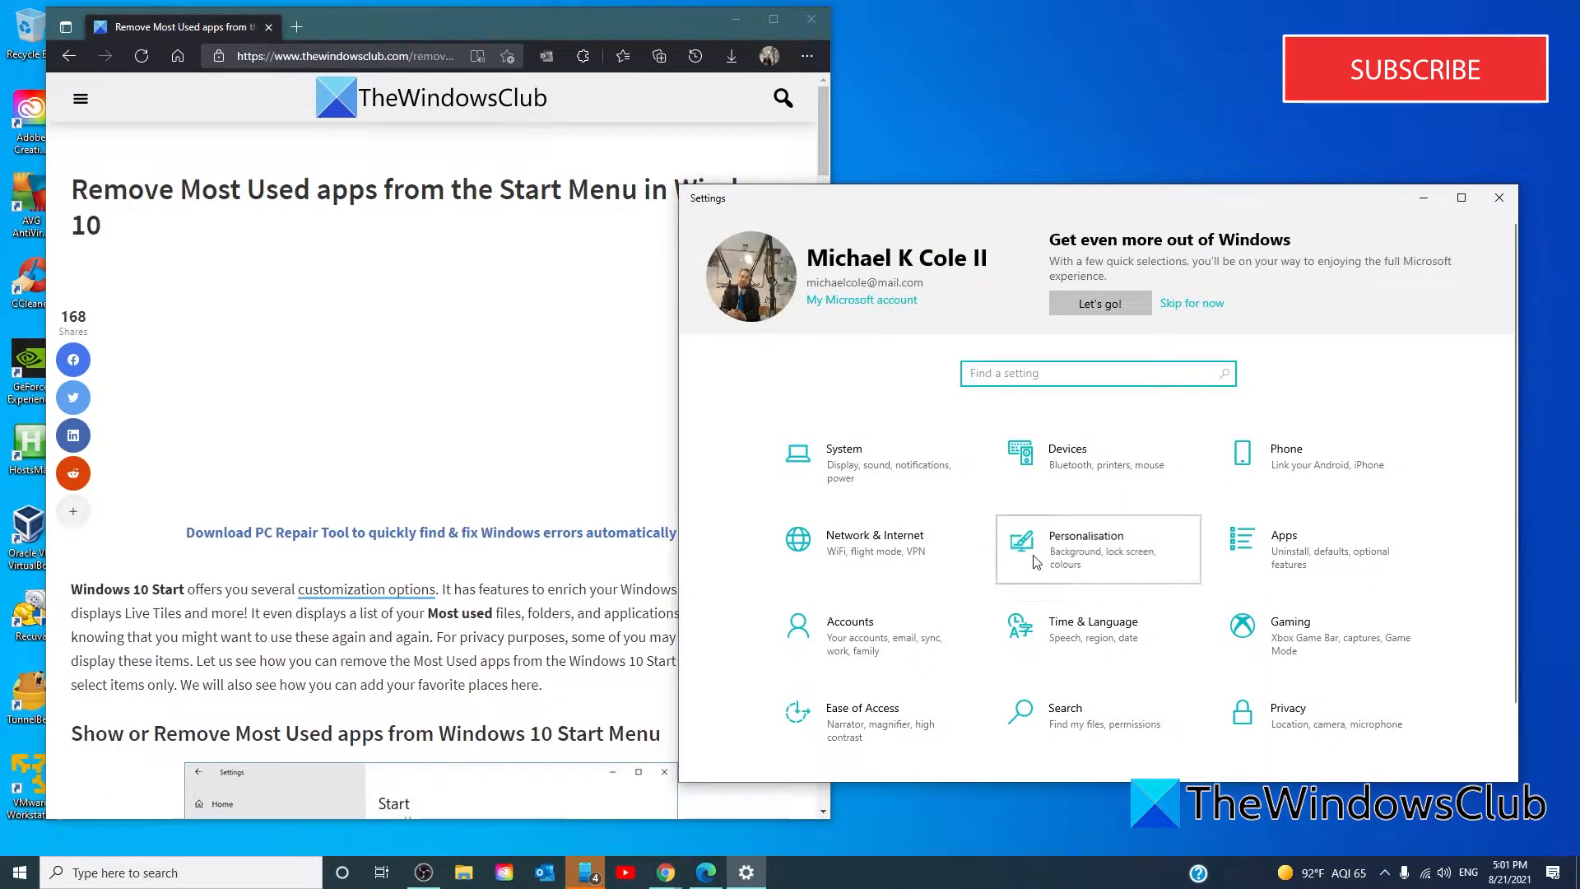
# Go to the Personalisation section of Windows 10 Settings.
pyautogui.click(1087, 550)
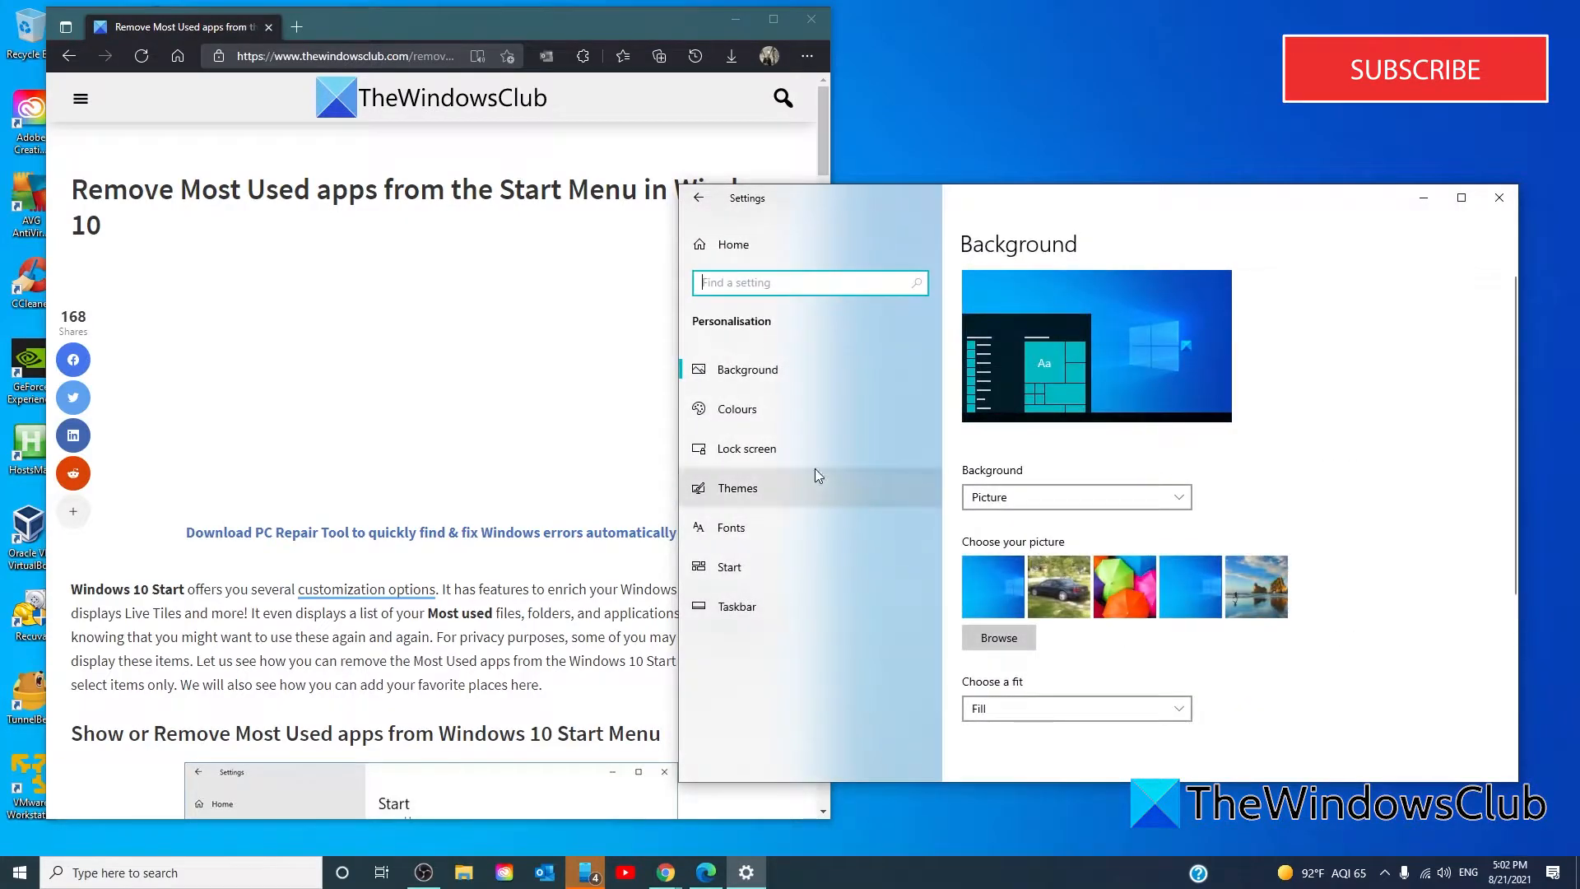
# View the Start page with 'Show the most used apps' Off, then check the Start menu.
pyautogui.click(730, 567)
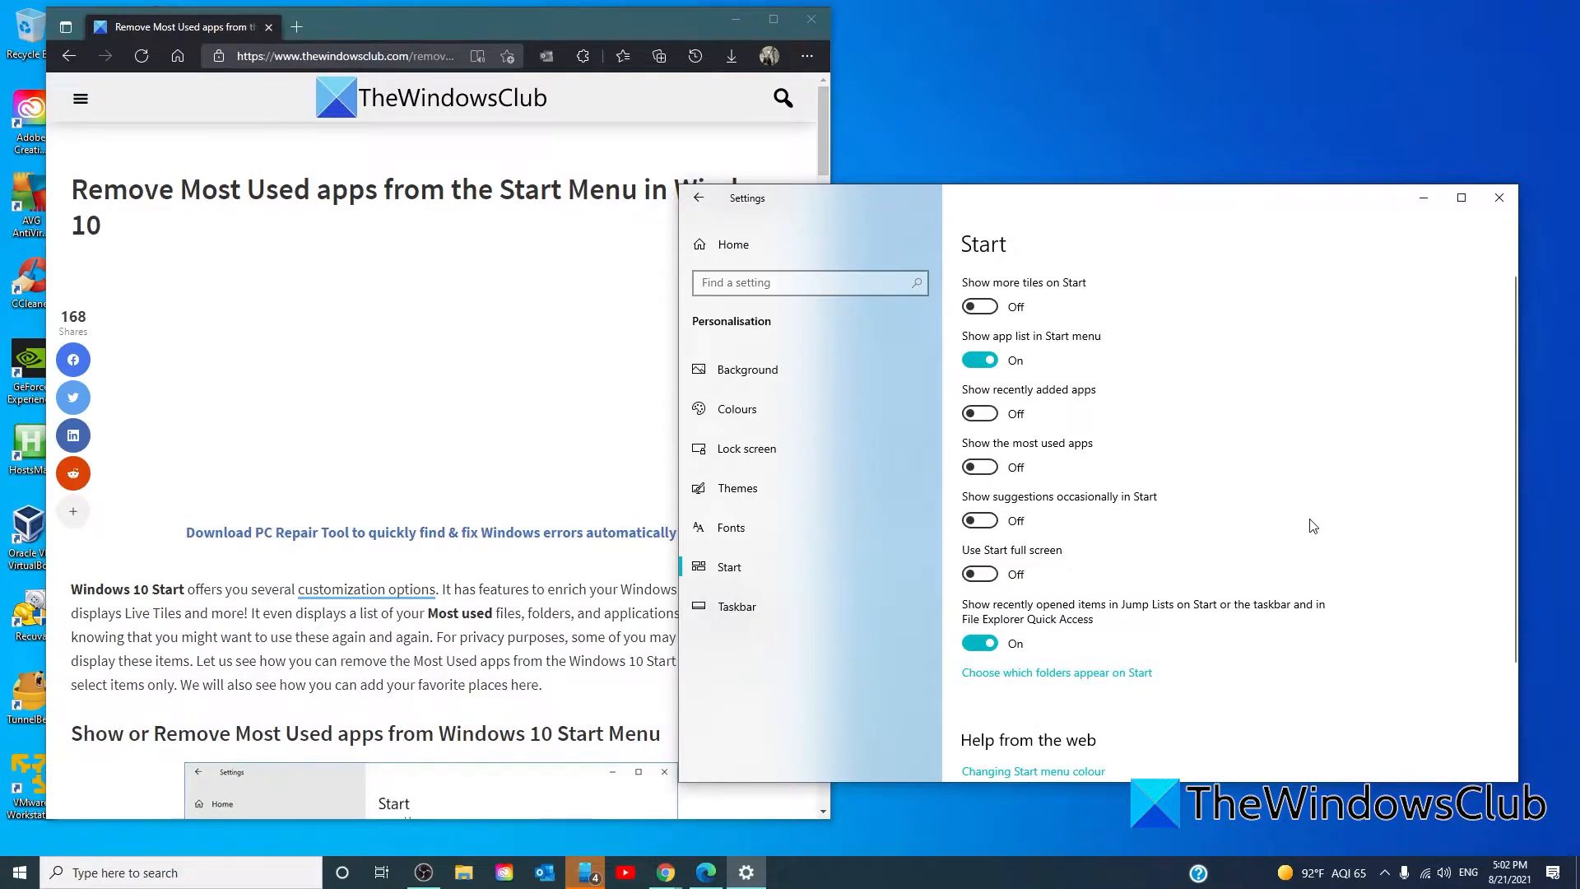
pyautogui.moveTo(1203, 494)
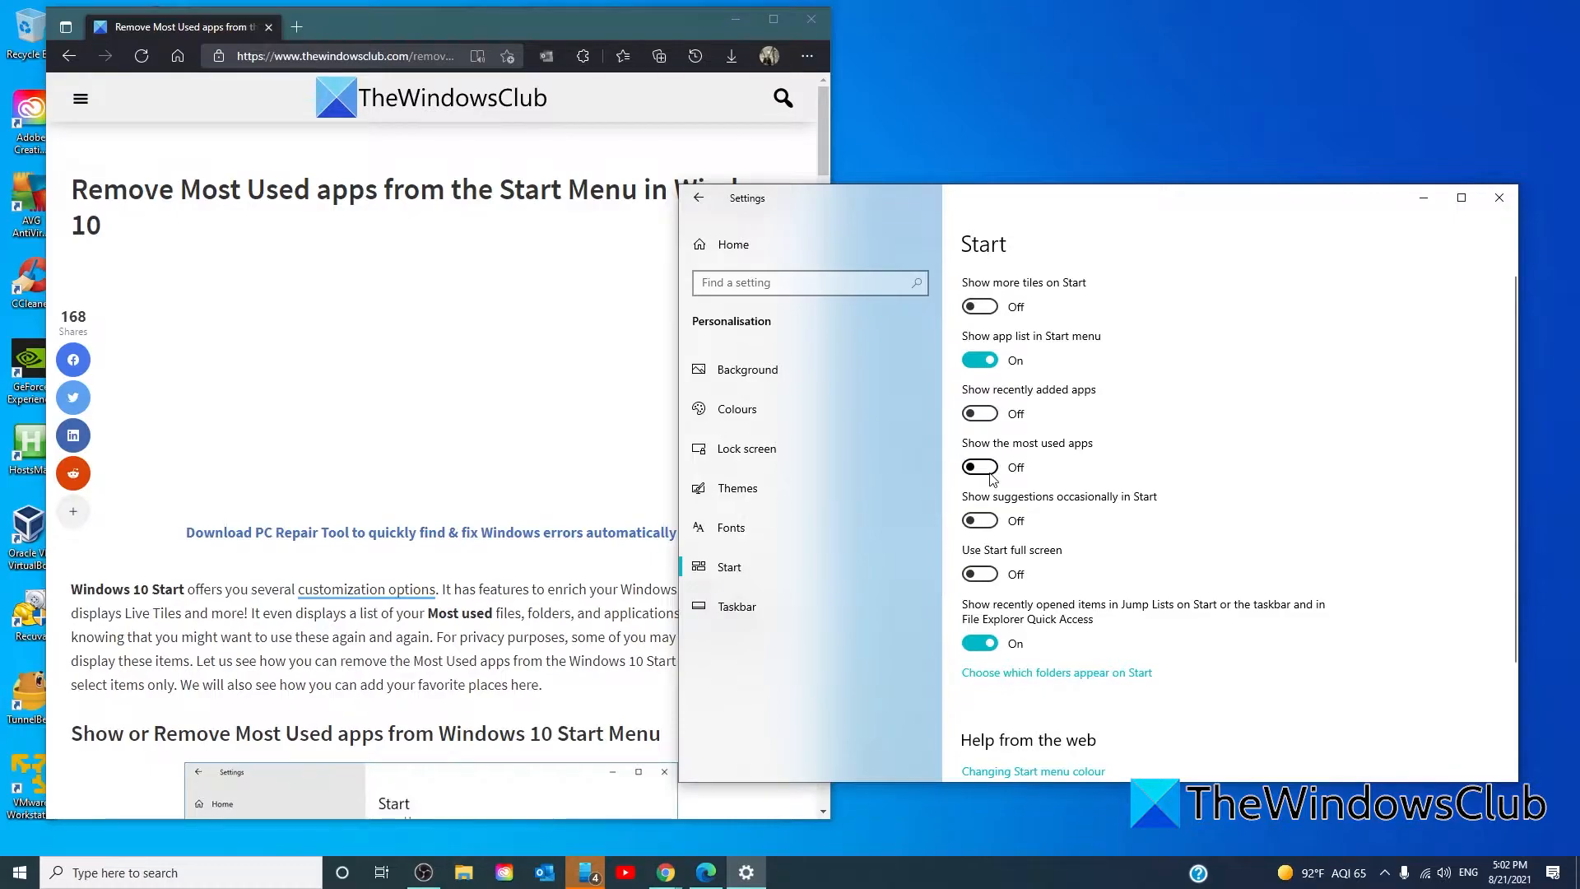
pyautogui.moveTo(975, 475)
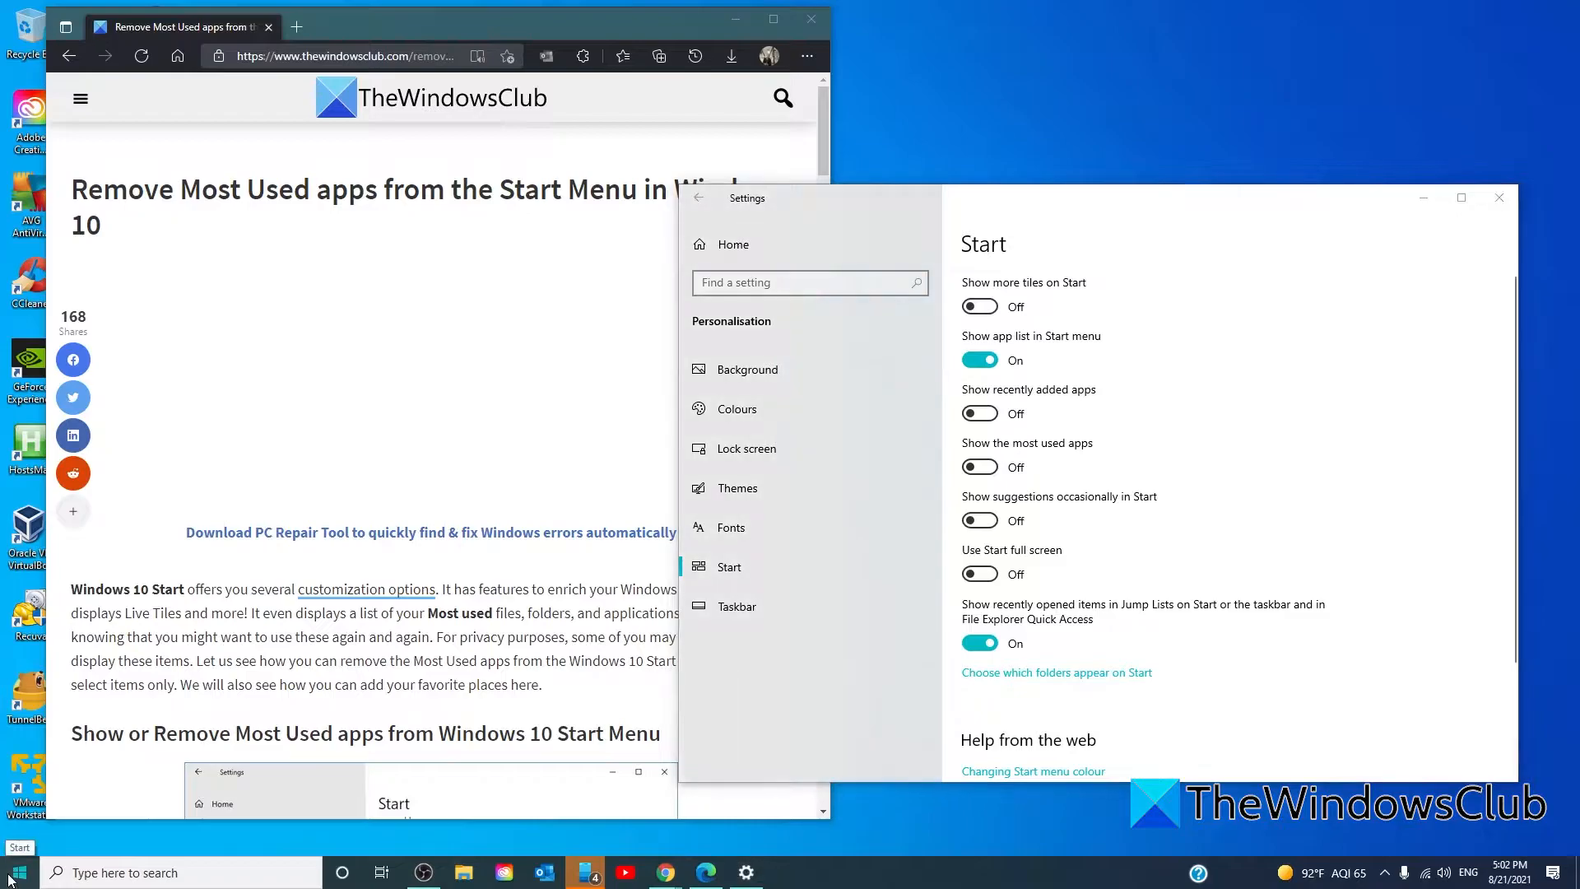
pyautogui.click(13, 872)
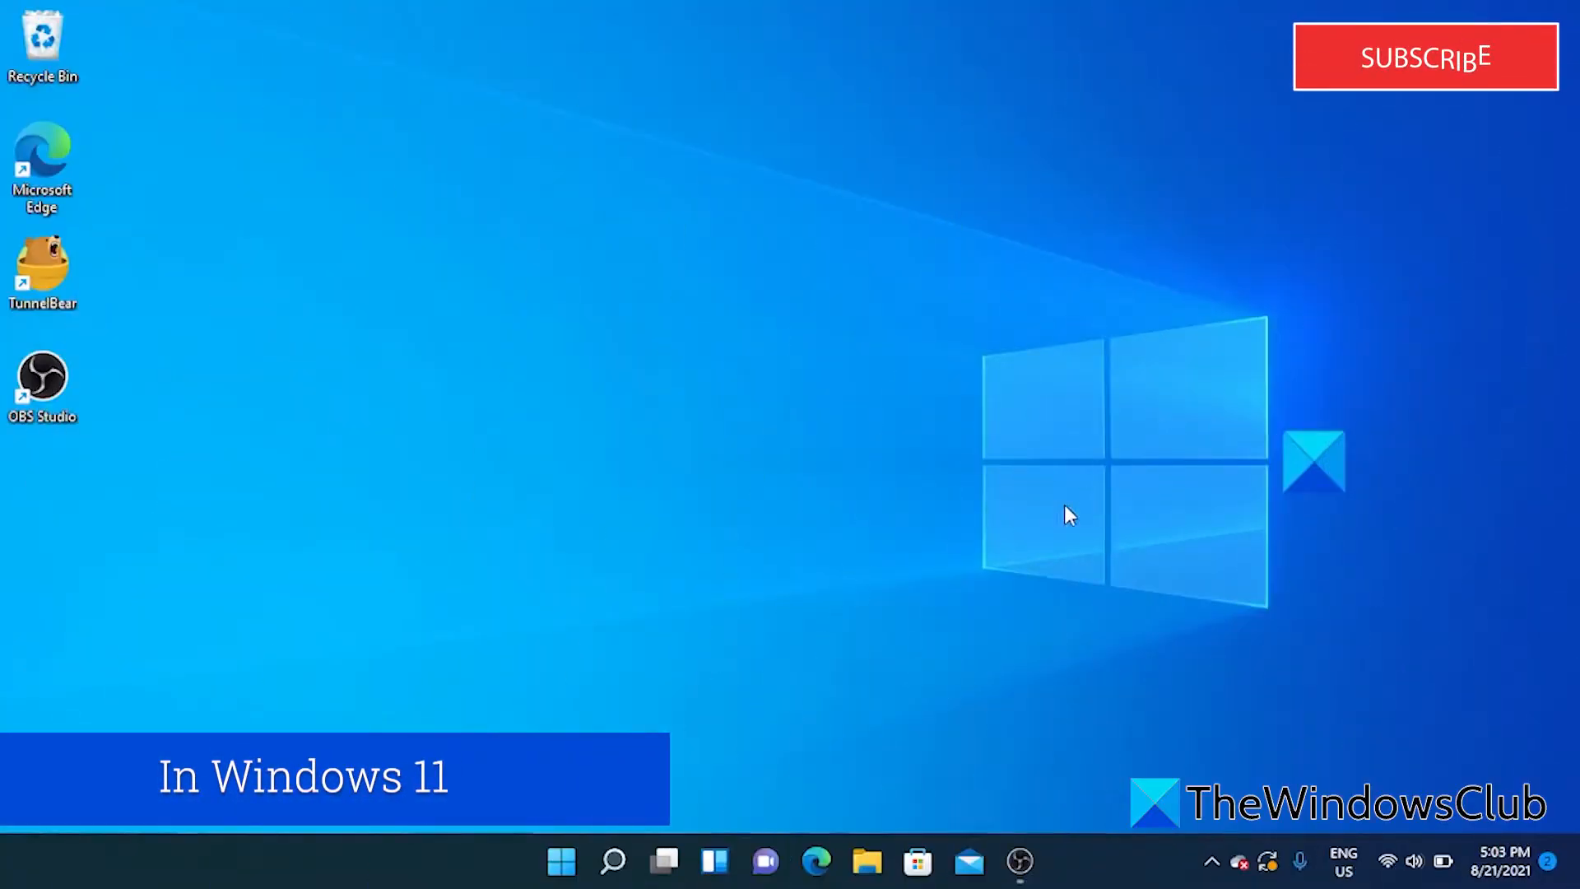
# Launch Settings from Windows 11 Search under Top apps.
pyautogui.click(612, 859)
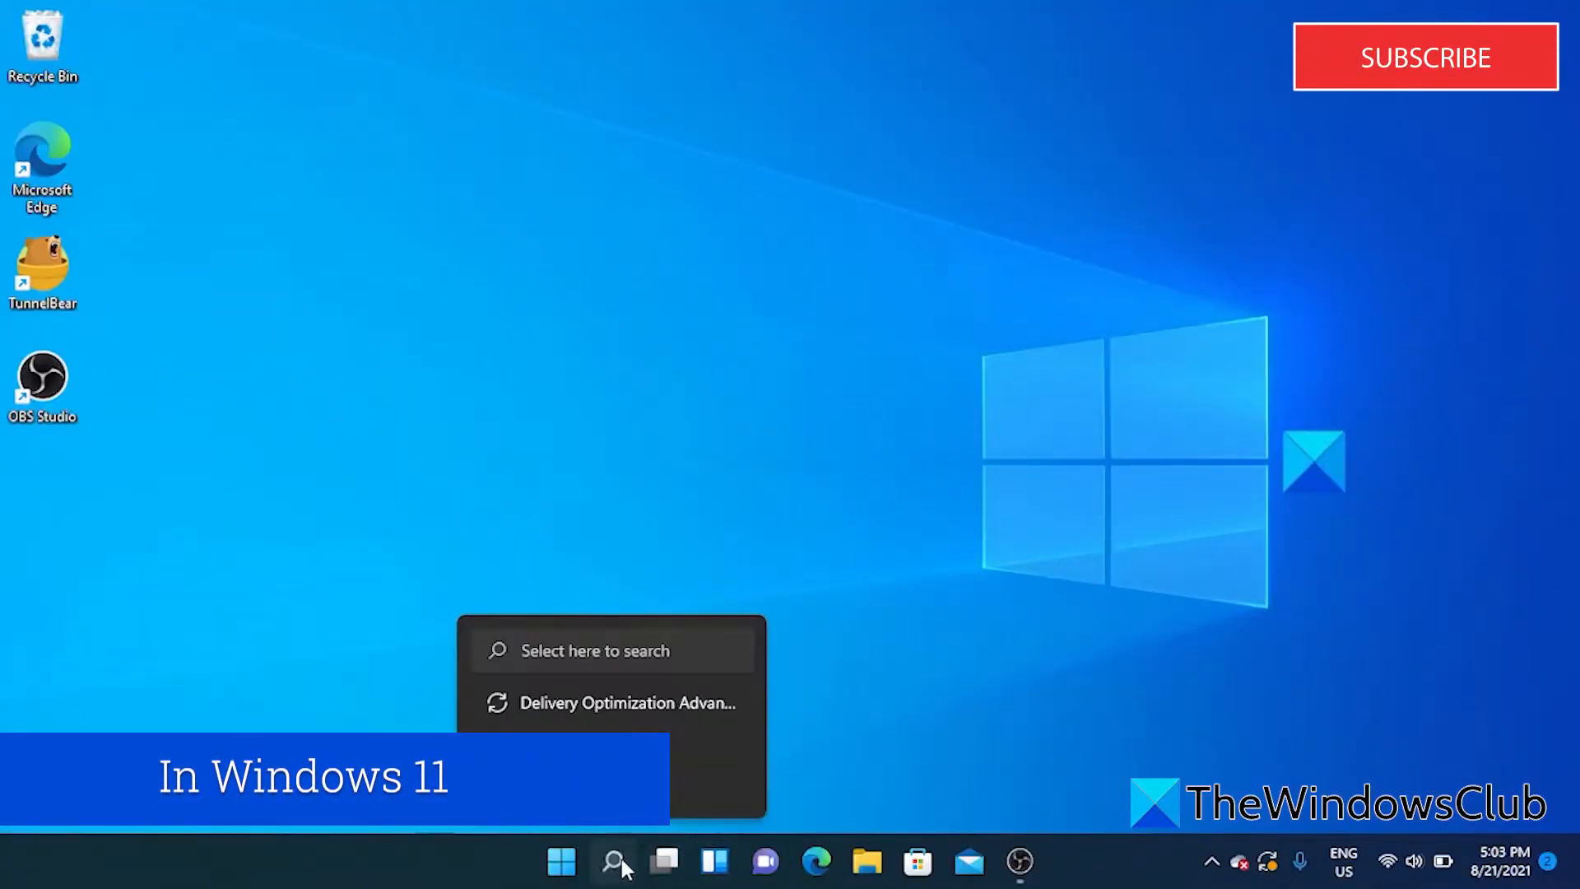
pyautogui.click(612, 884)
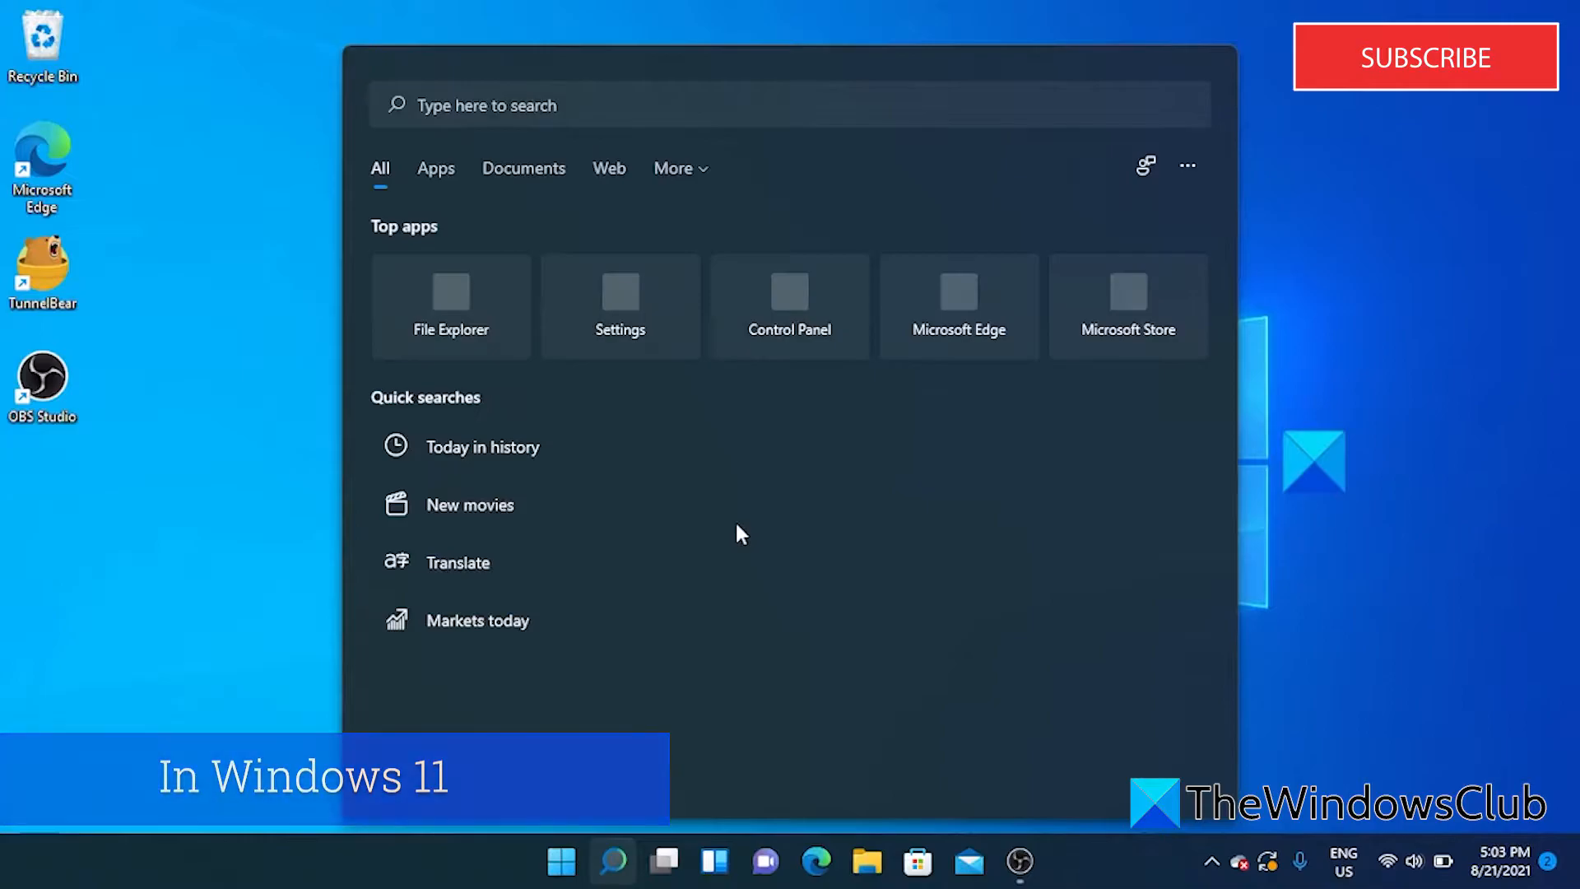
pyautogui.click(619, 306)
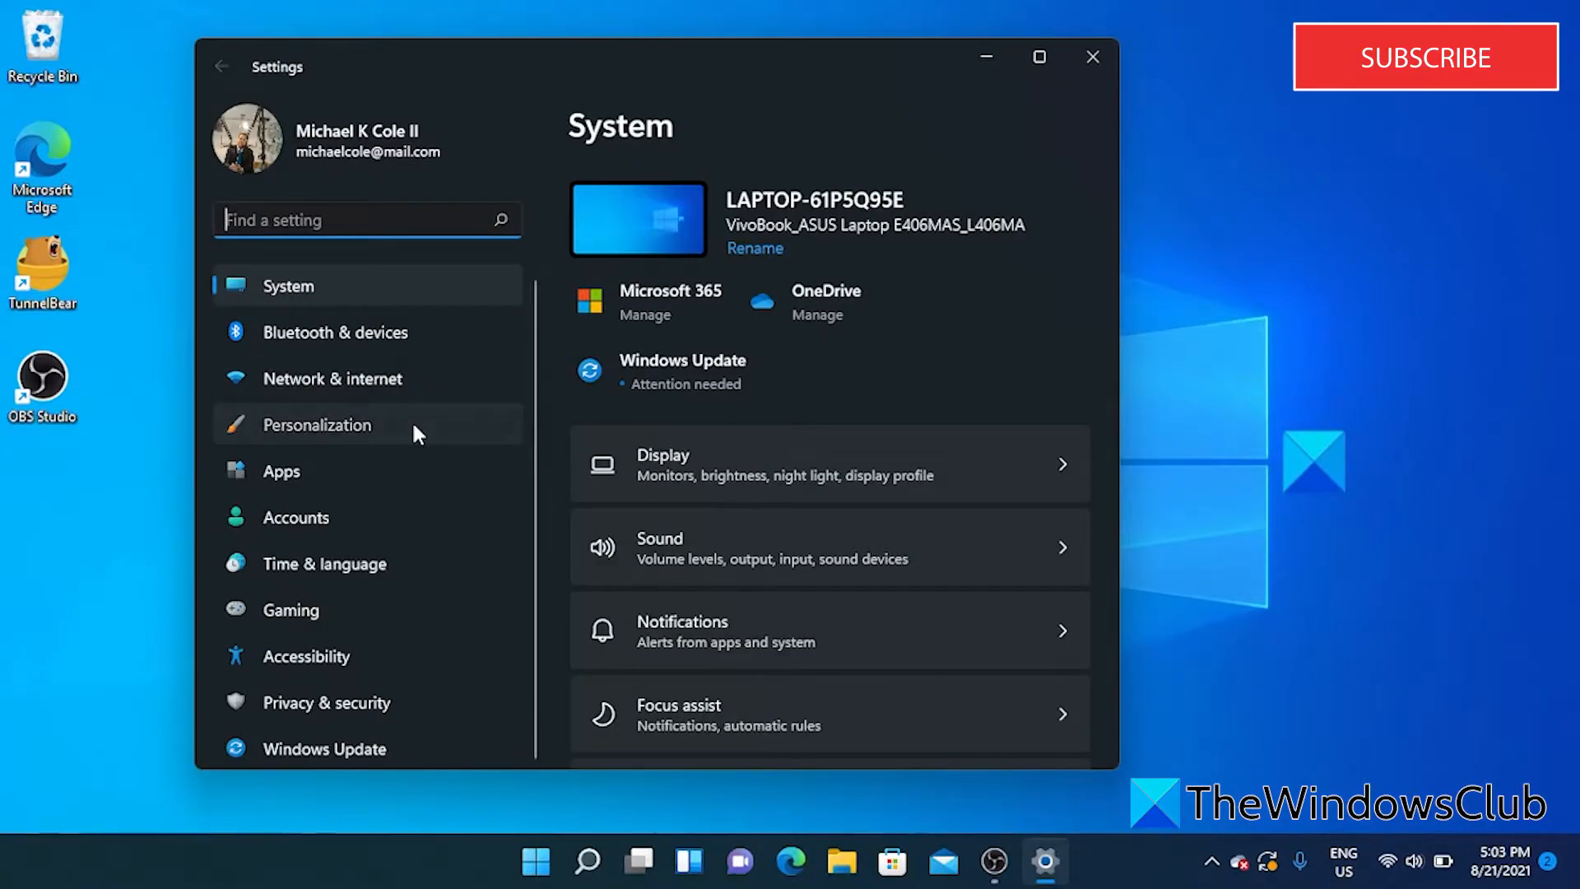
# Go to Personalization > Start in Windows 11 Settings.
pyautogui.click(316, 425)
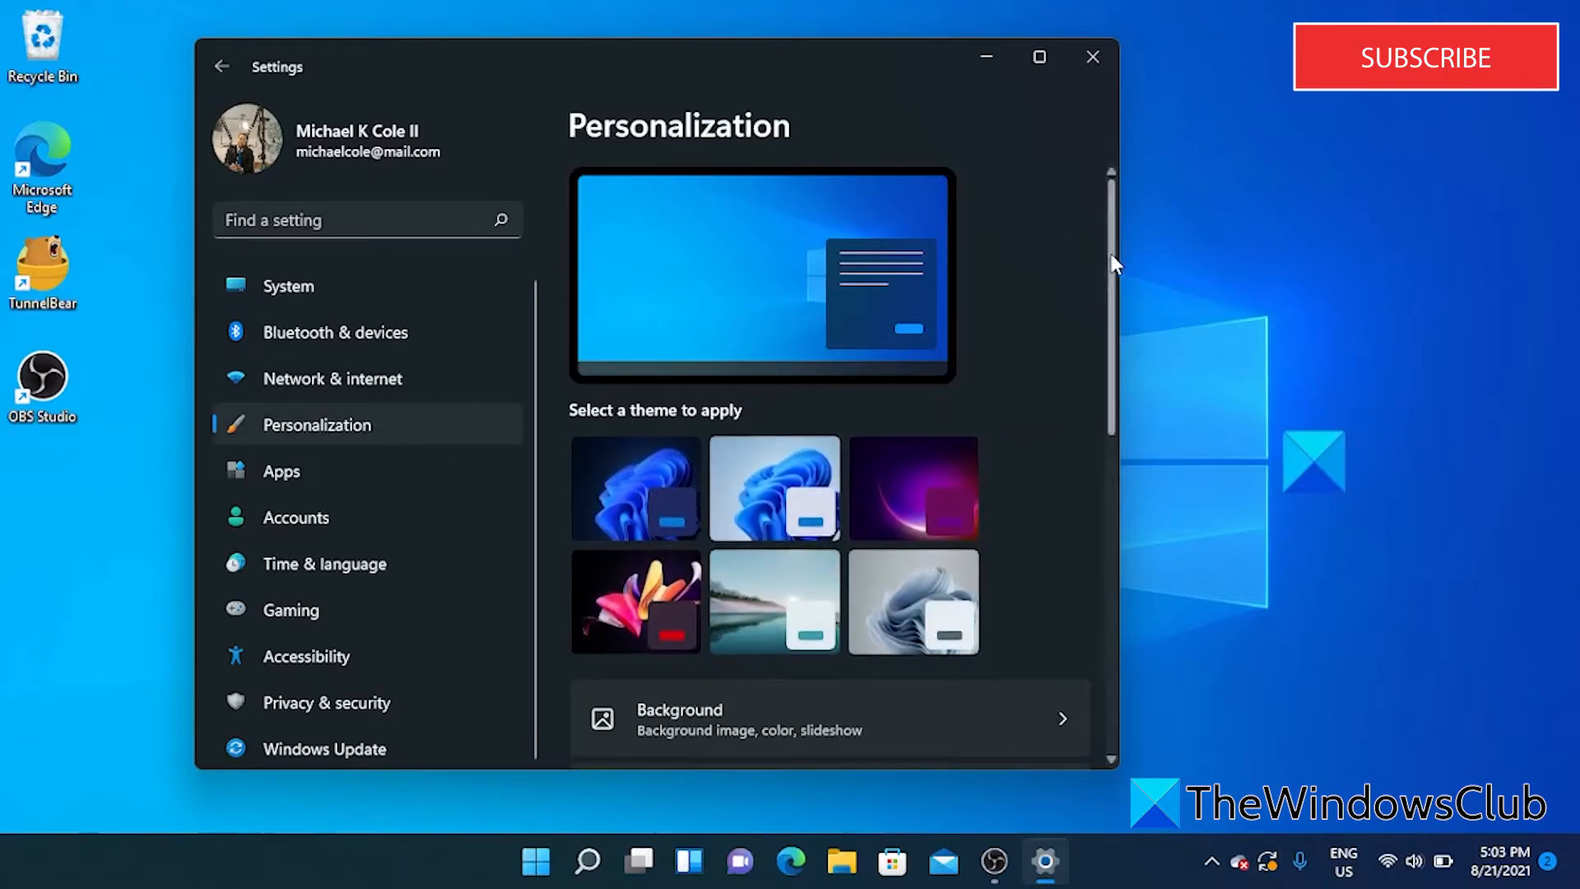
pyautogui.scroll(-3)
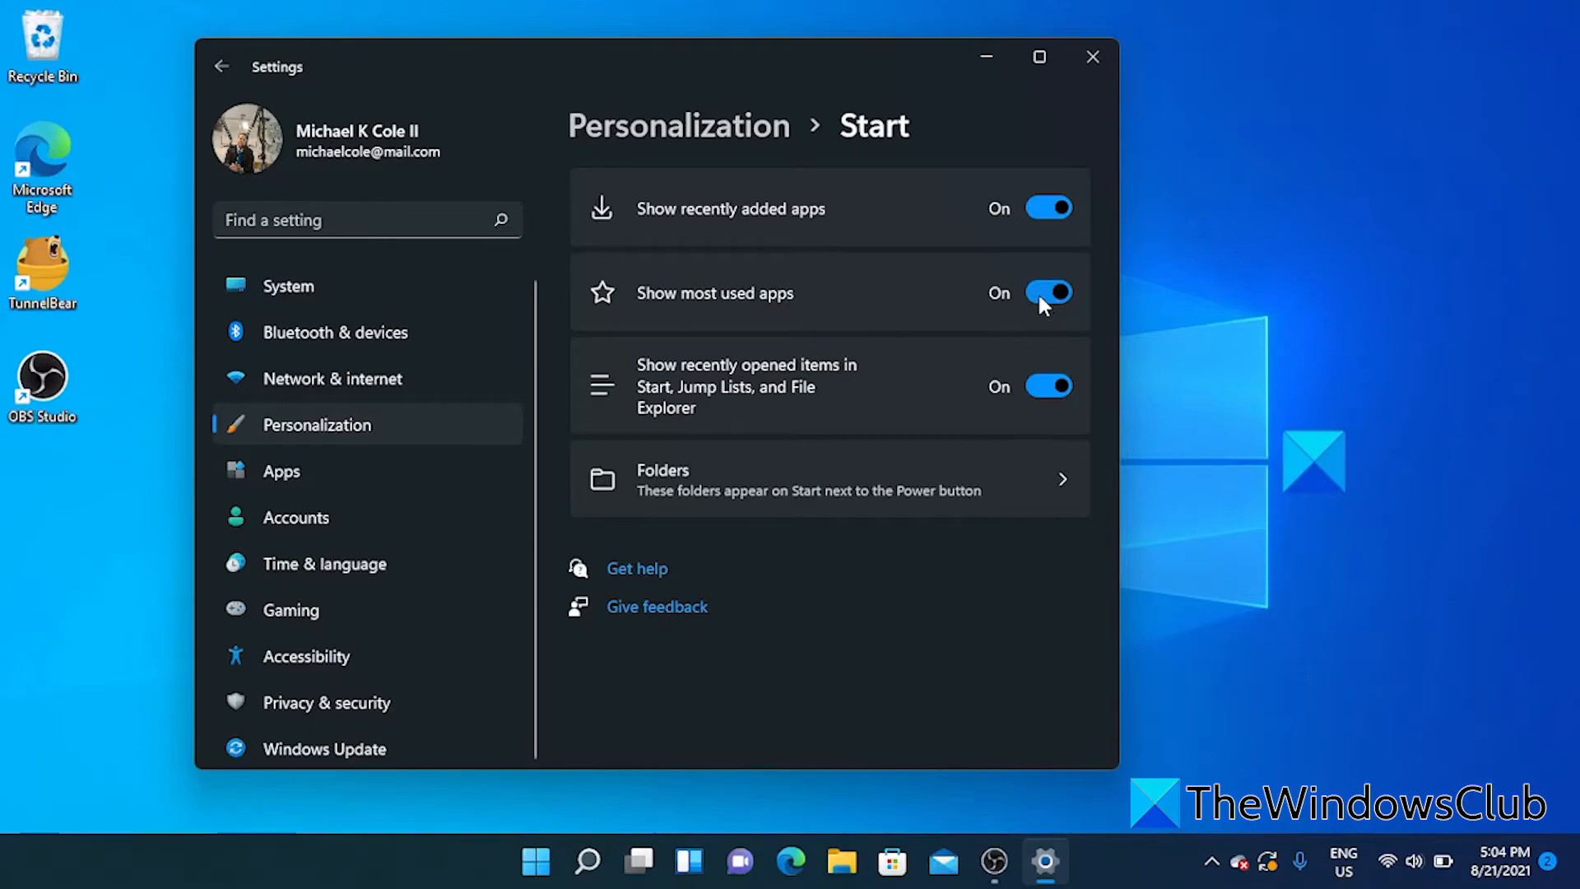
# Switch 'Show most used apps' to Off and close Settings.
pyautogui.click(1047, 293)
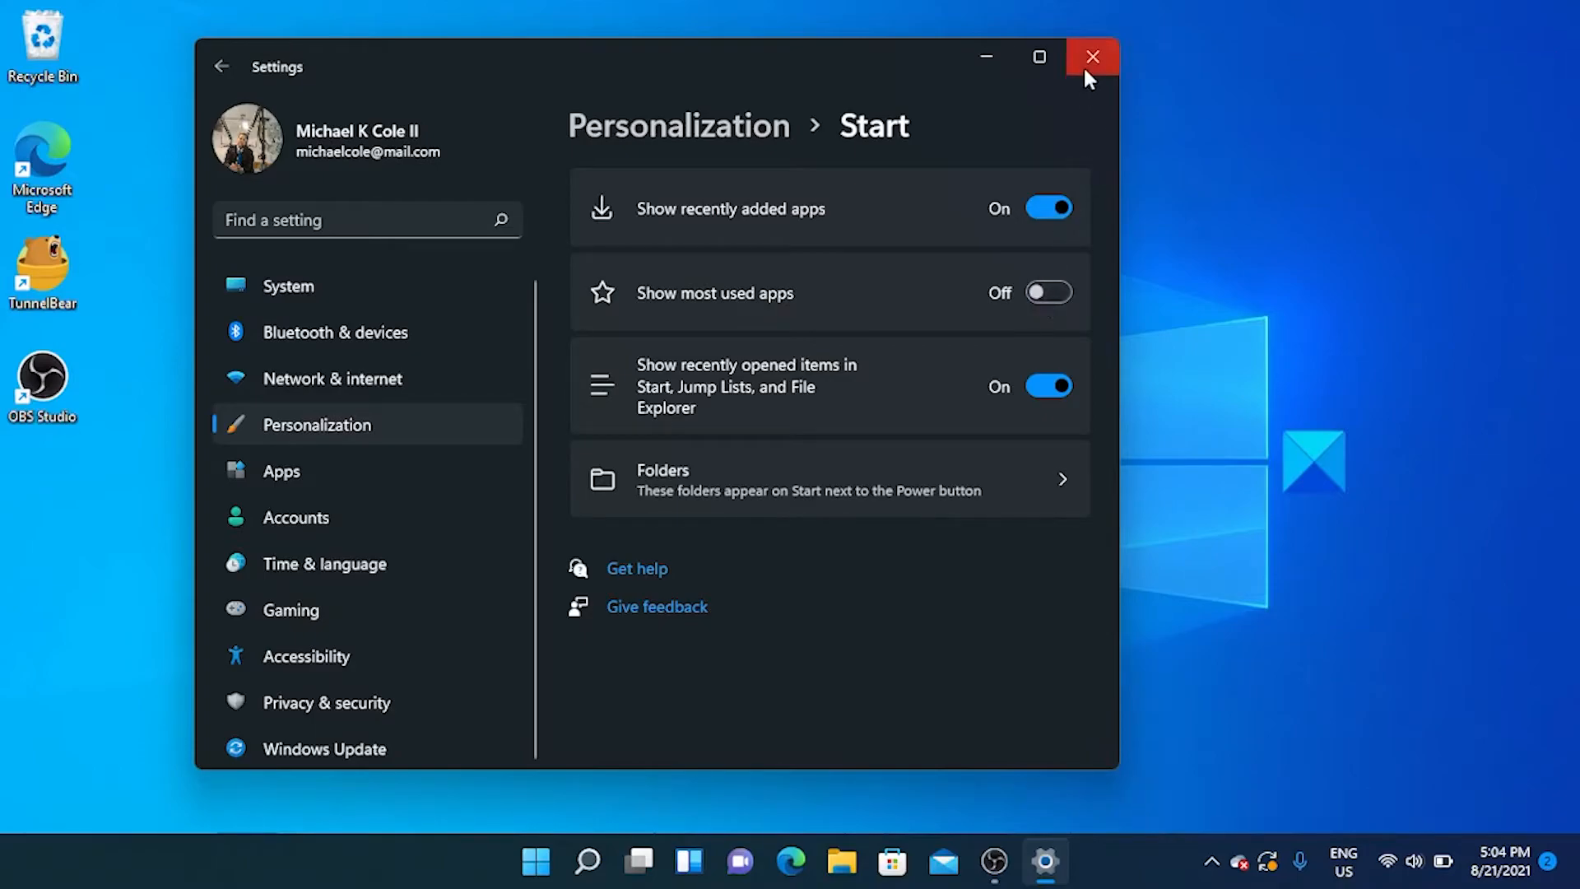
pyautogui.click(1092, 56)
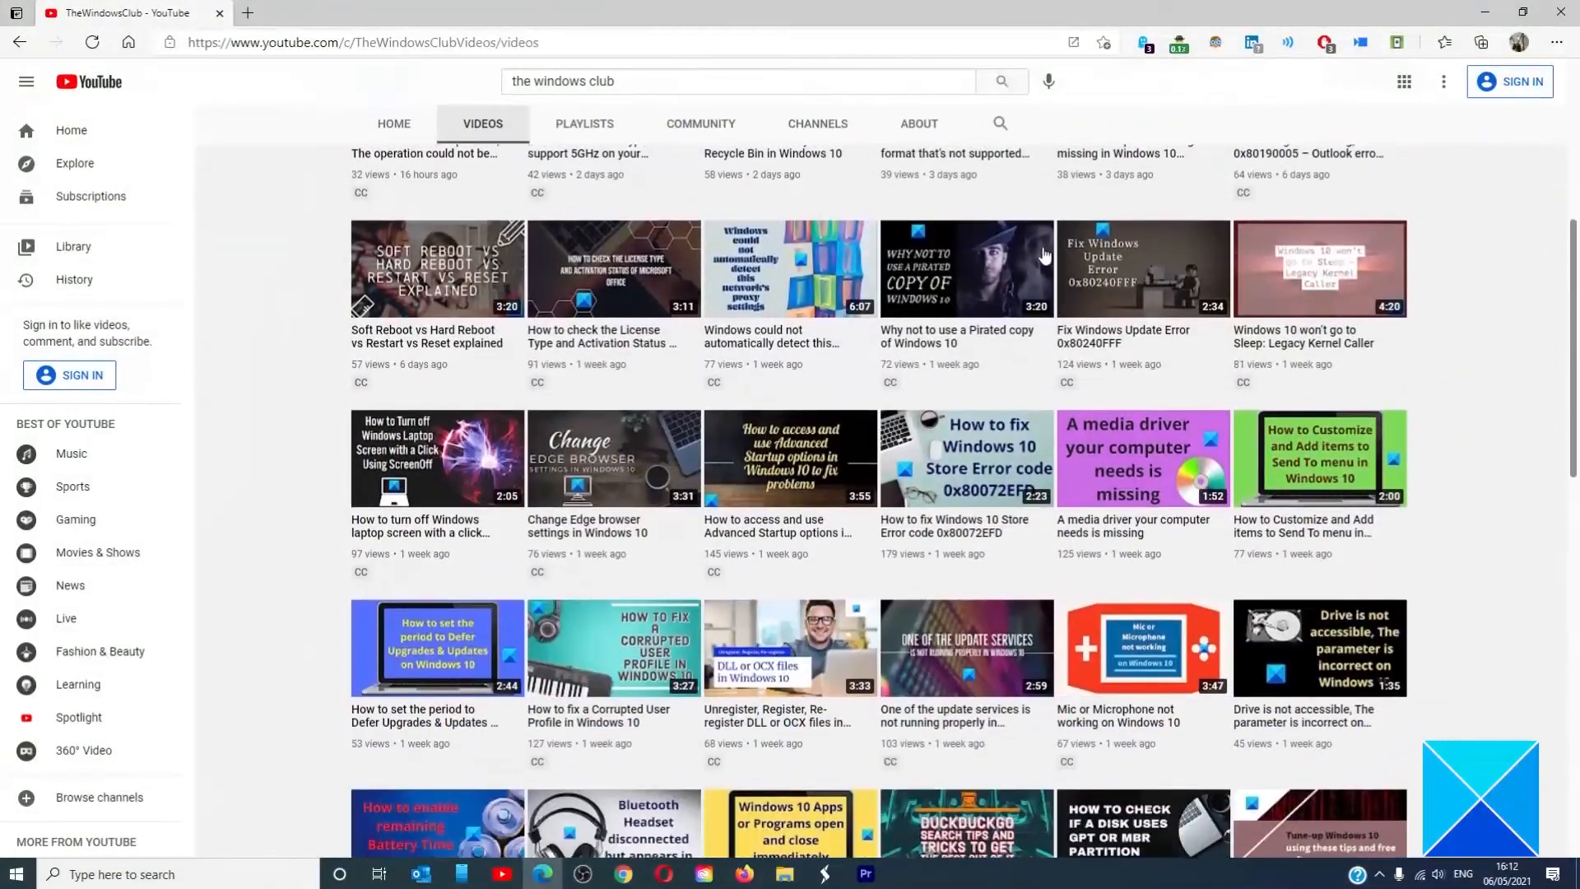
pyautogui.scroll(-3)
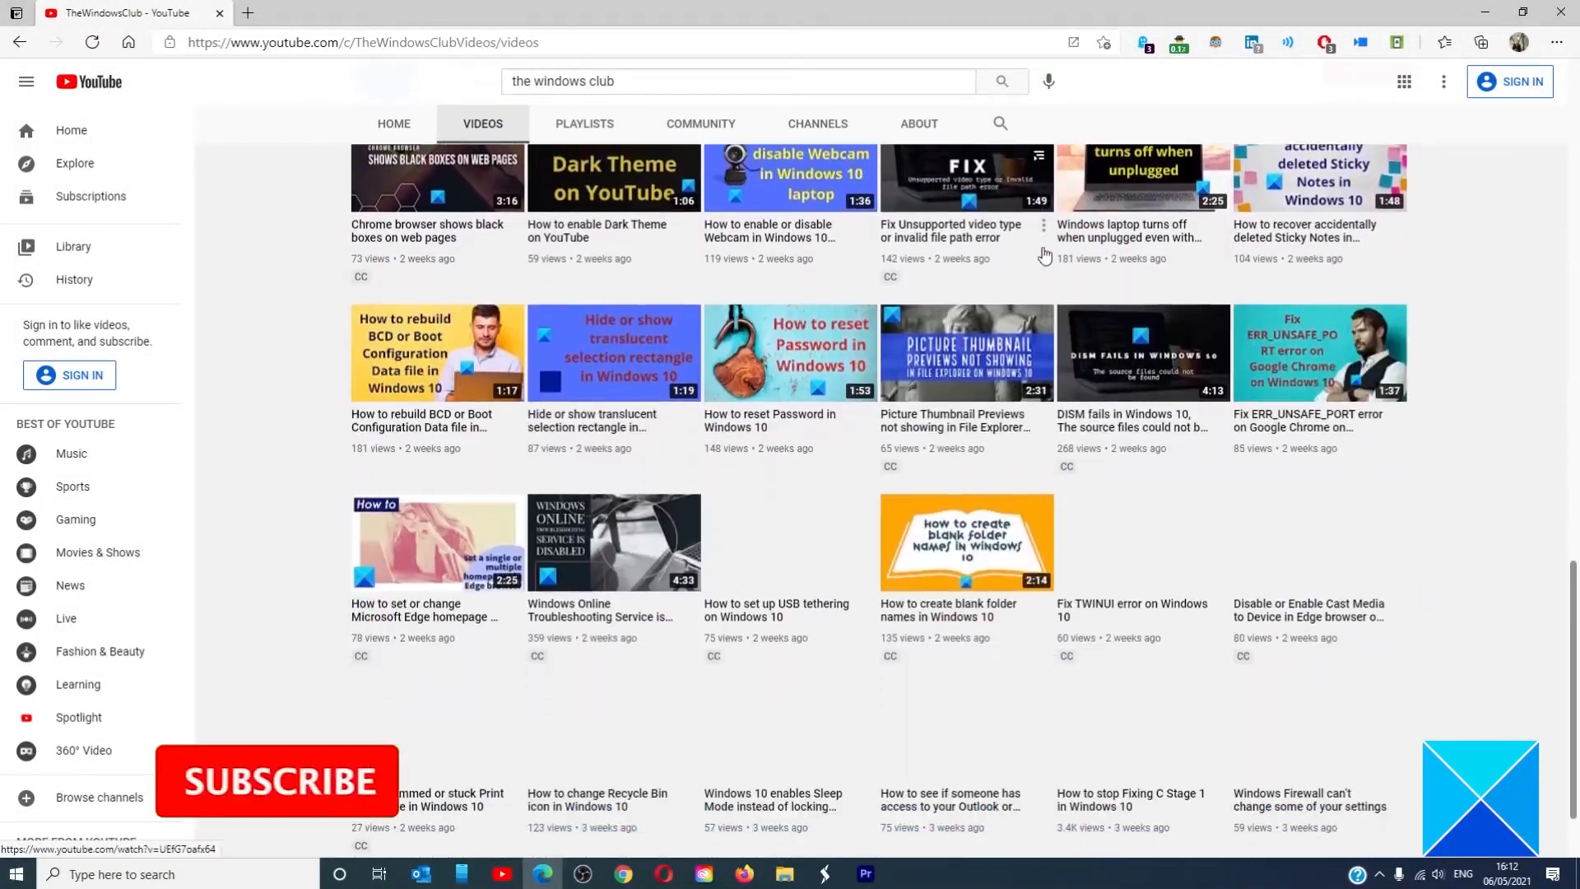